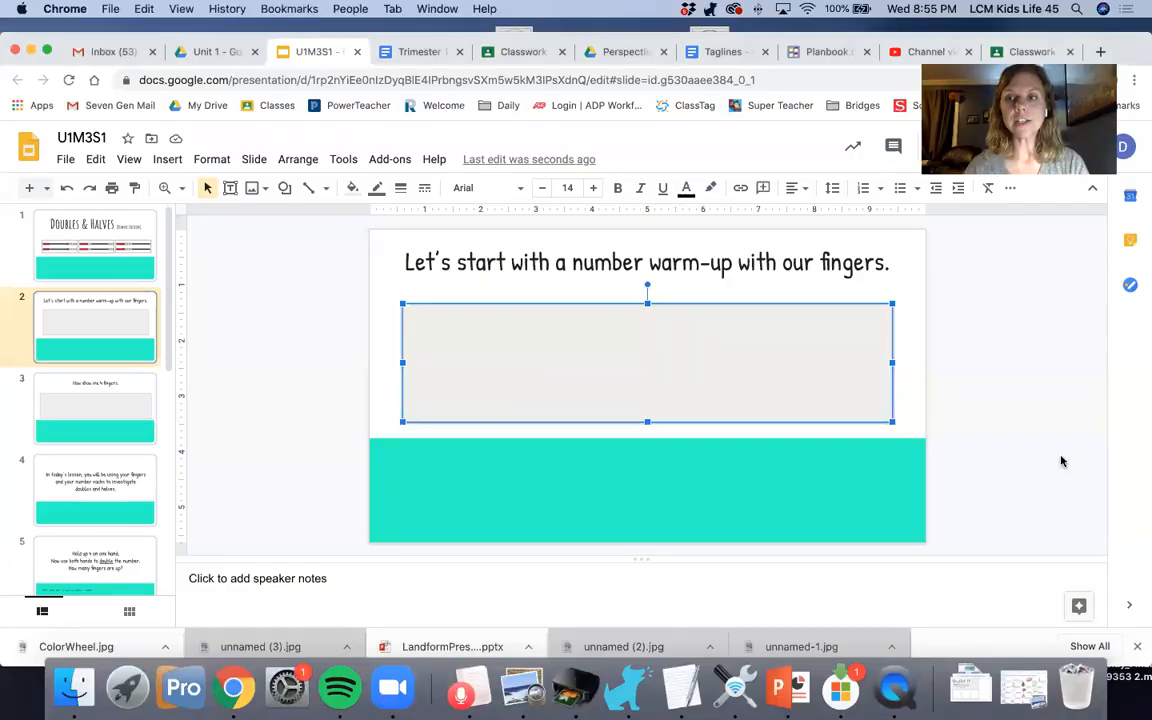
# - Add 'How about 9 fingers?' and 'How about 6 fingers?' to the warm-up slide, then show the 4-fingers slide
pyautogui.click(96, 244)
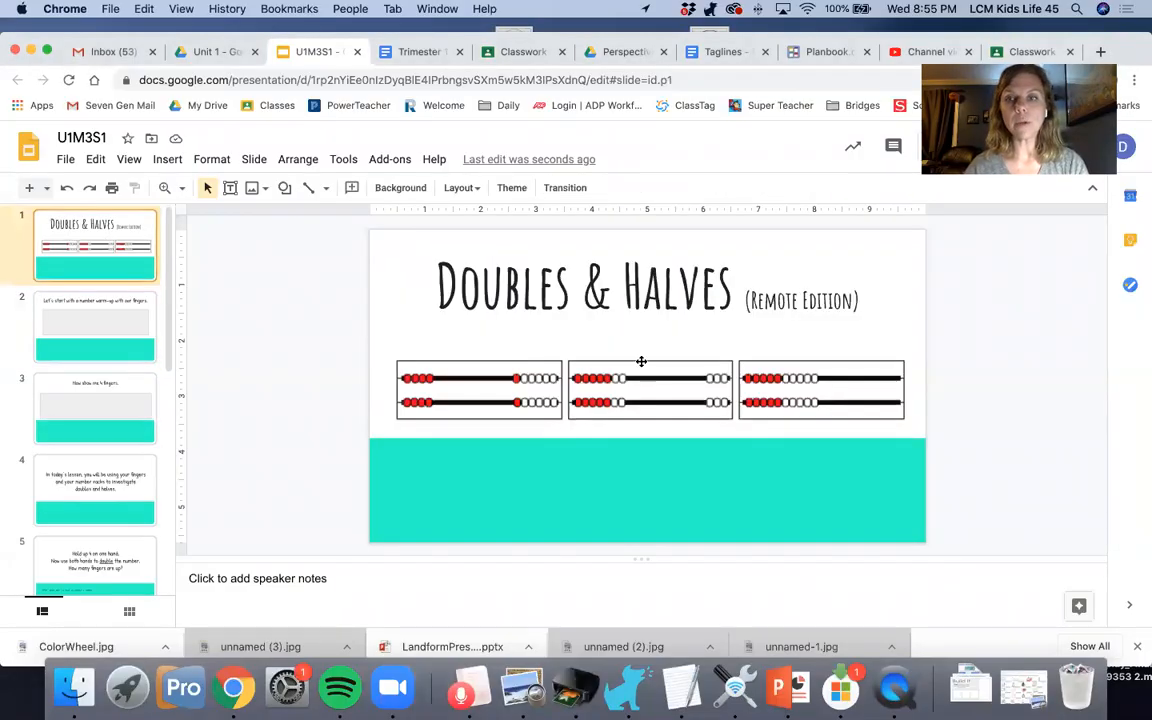
pyautogui.moveTo(466, 324)
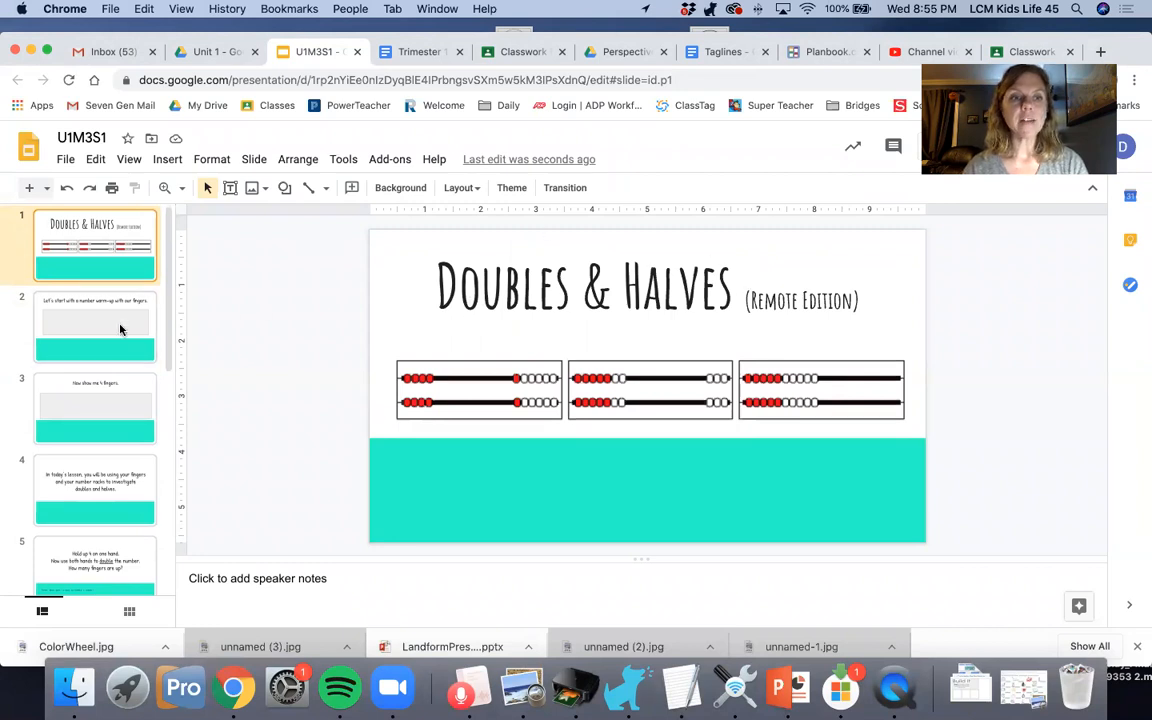
pyautogui.click(96, 324)
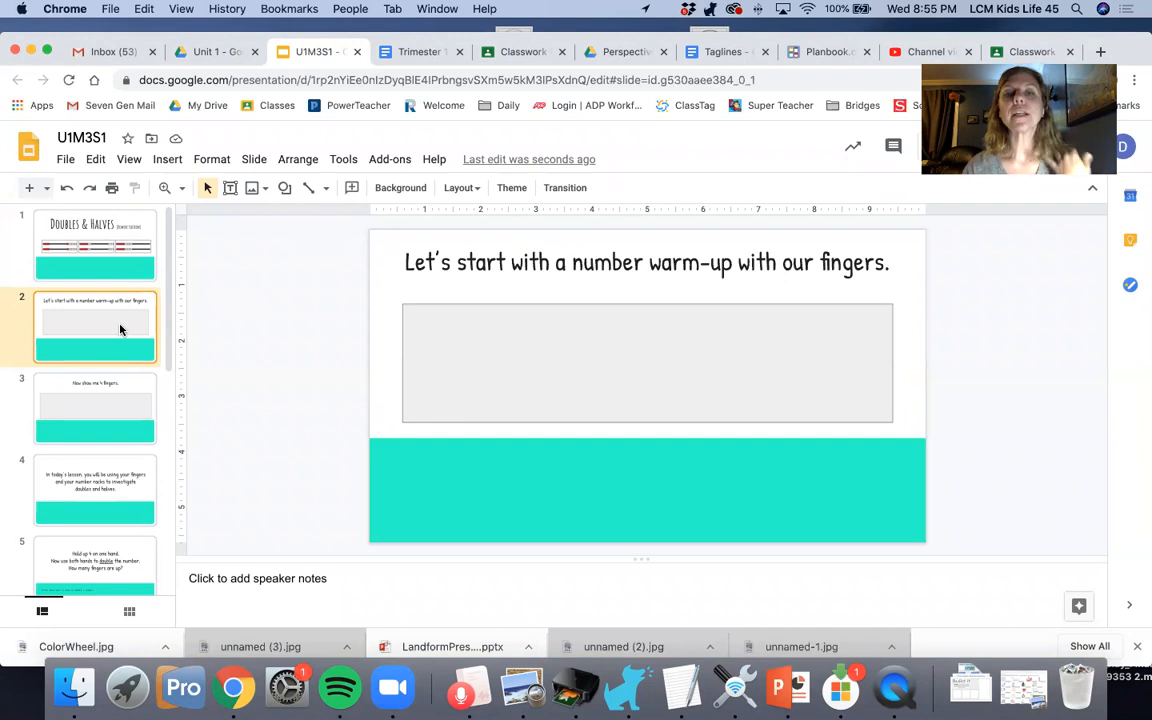
pyautogui.click(648, 362)
pyautogui.write('Can you show me 7 fingers?')
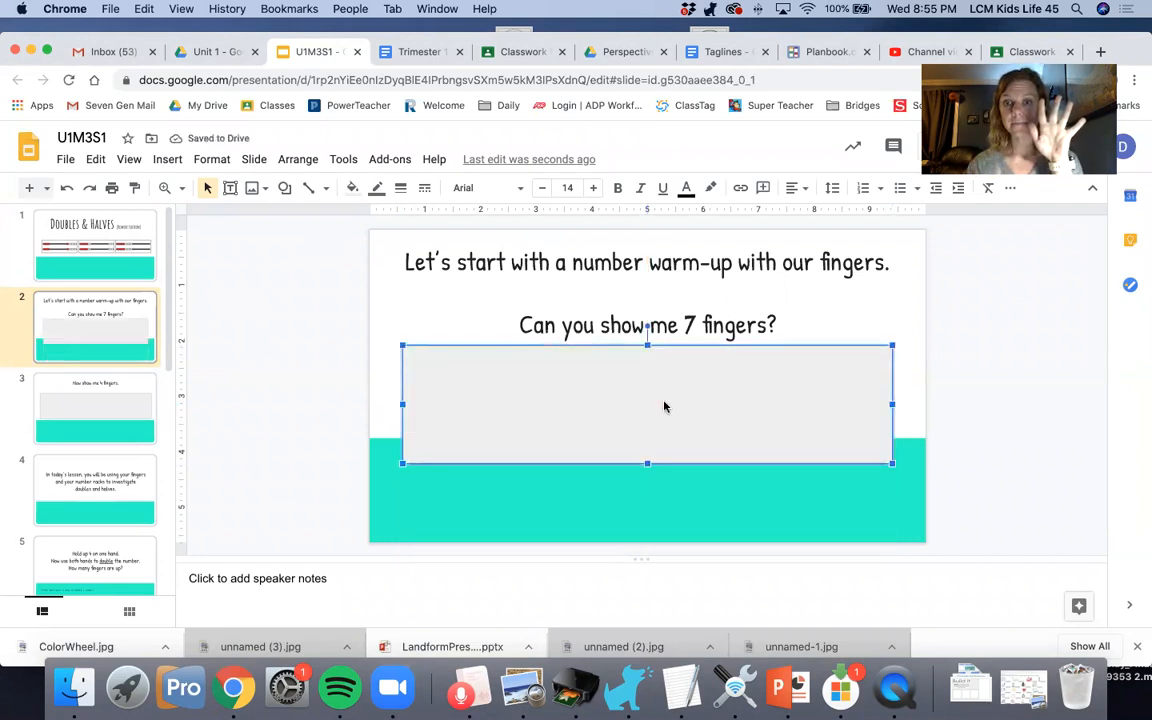
pyautogui.write('How about 9 fingers?')
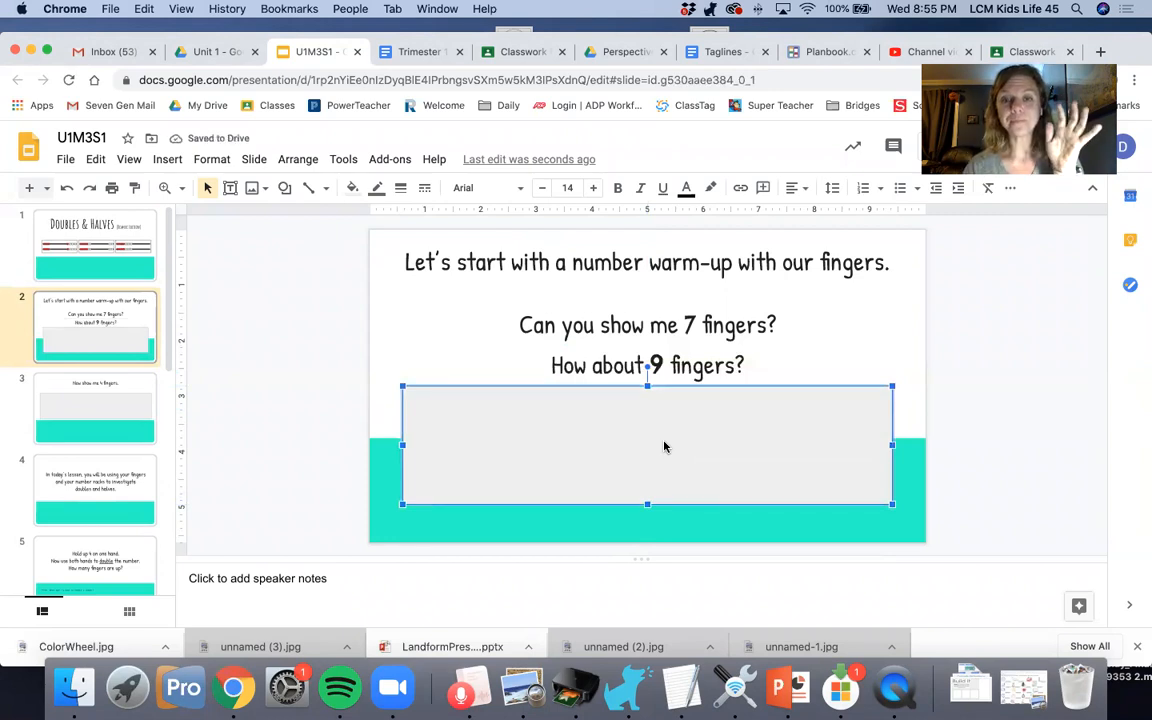
pyautogui.write('How about 6 fingers?')
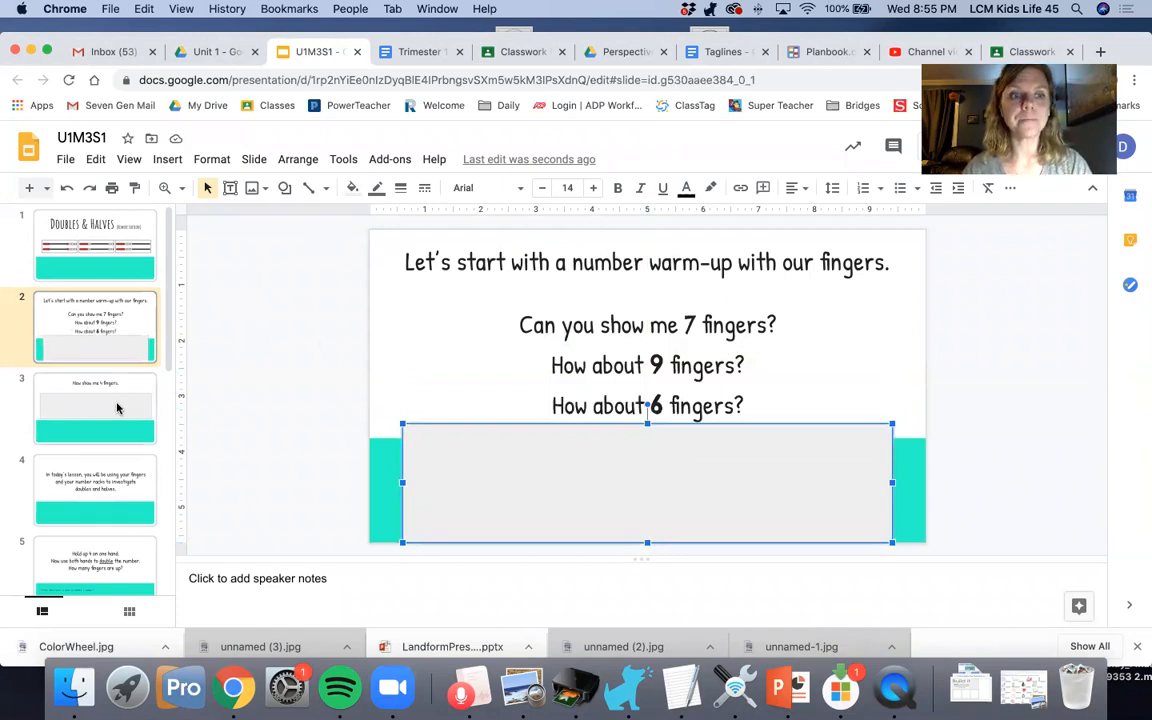
pyautogui.click(96, 408)
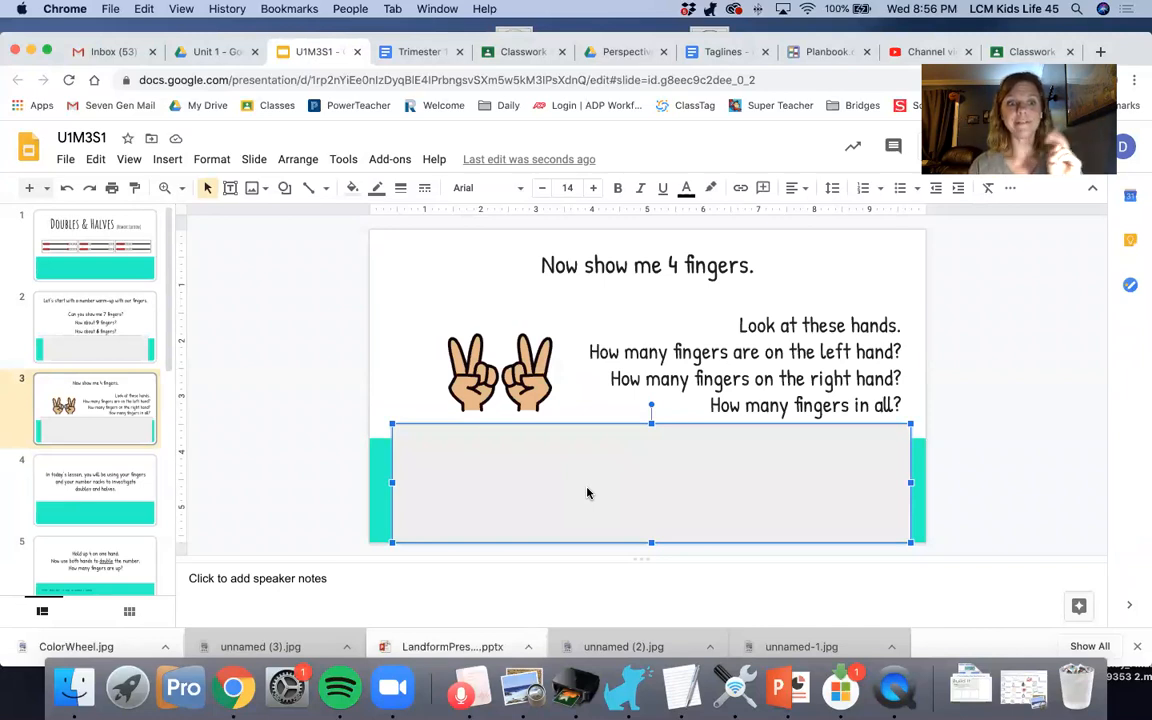
# - Show the lesson-intro slide, then the slide on holding up 4 and doubling it
pyautogui.click(96, 488)
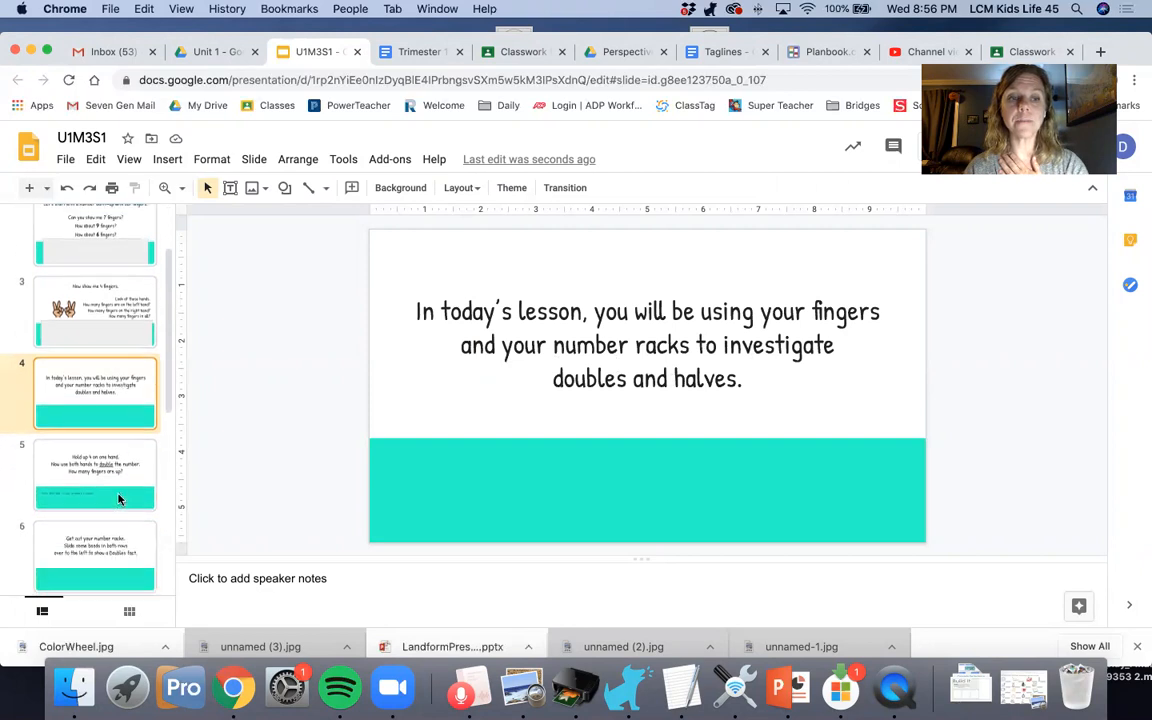
pyautogui.click(96, 476)
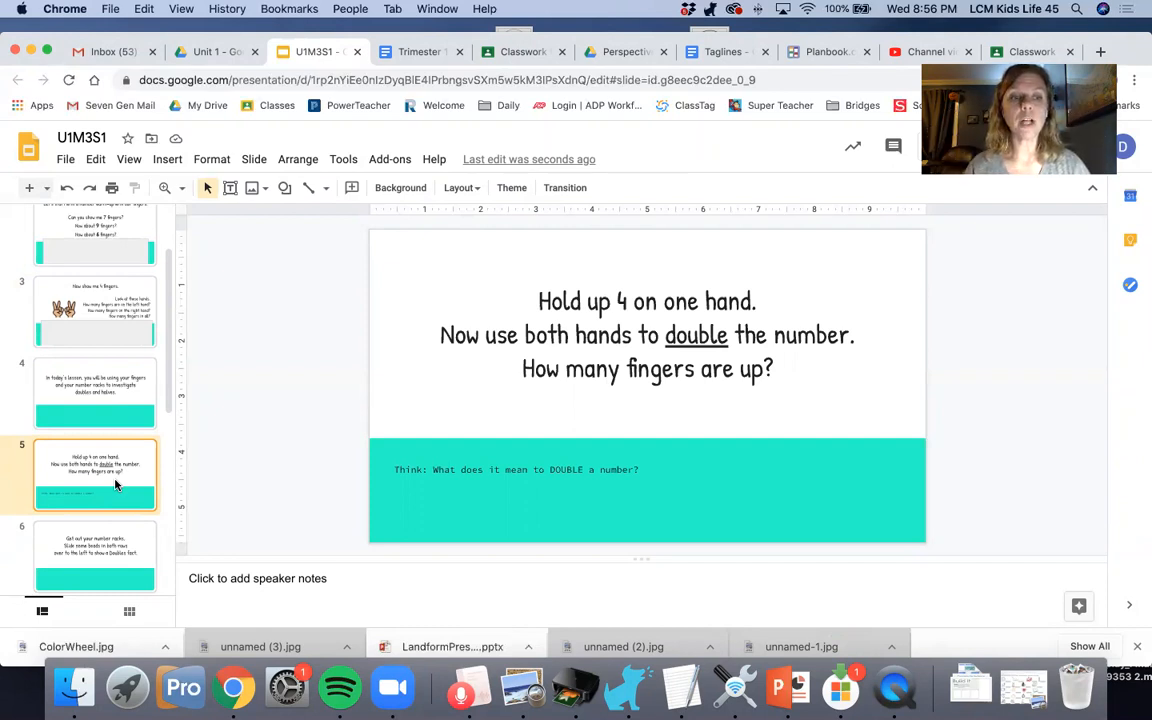
# - Show the number-rack instructions slide, then the Doubles-fact question slide
pyautogui.click(96, 512)
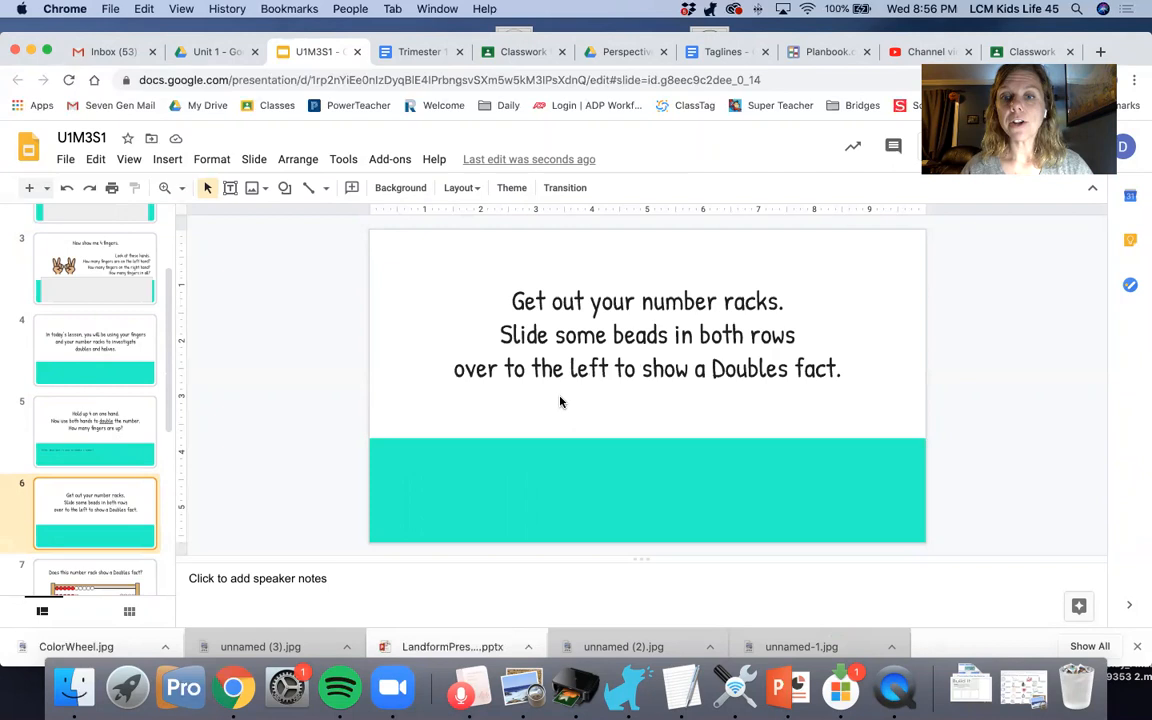
pyautogui.moveTo(612, 370)
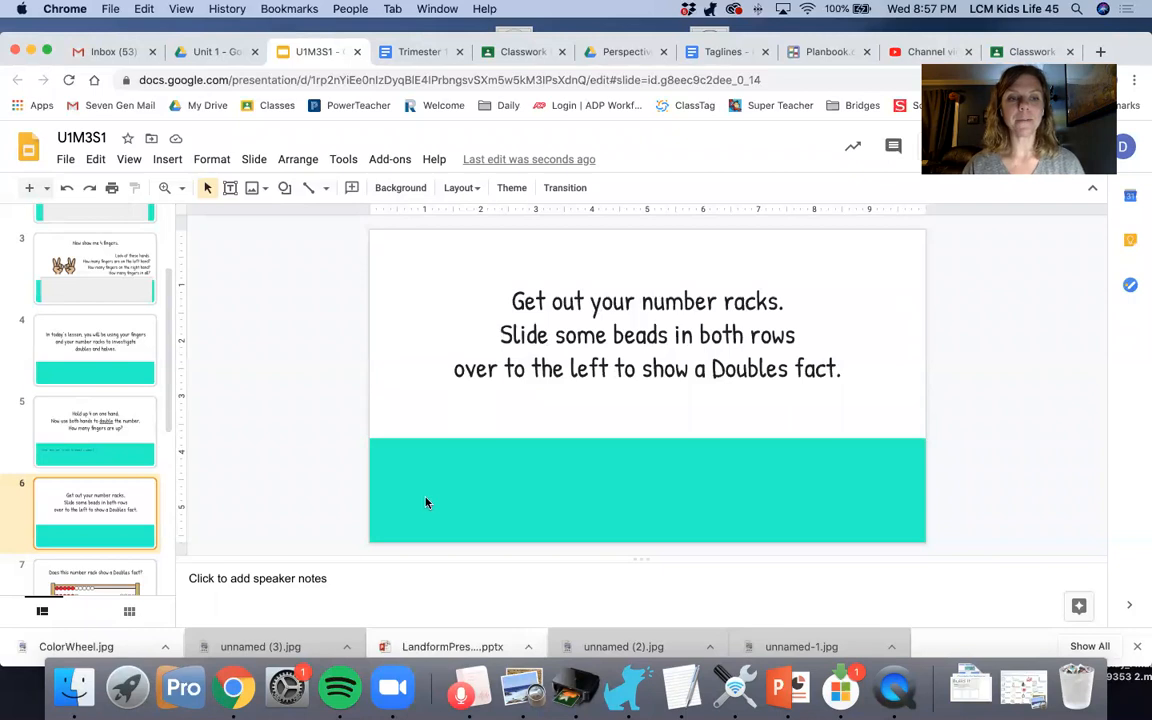
pyautogui.click(96, 536)
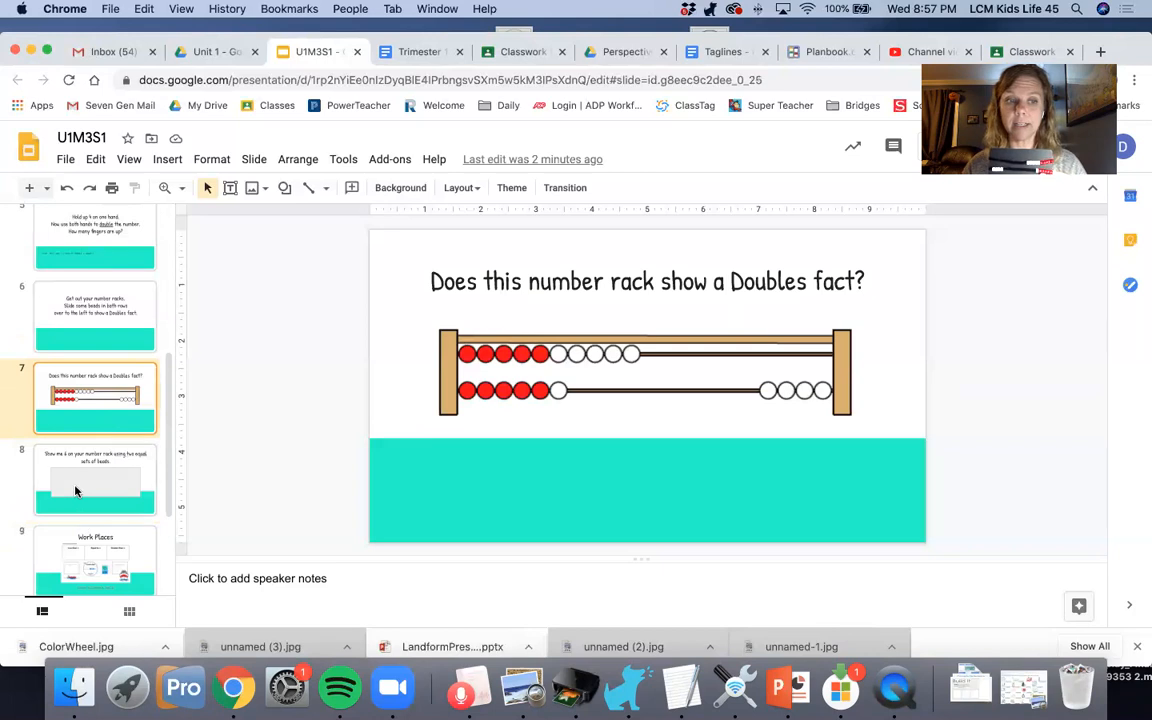
# - Show the show-6-on-the-rack slide, then the Work Places slide with the Count & Compare link
pyautogui.click(96, 480)
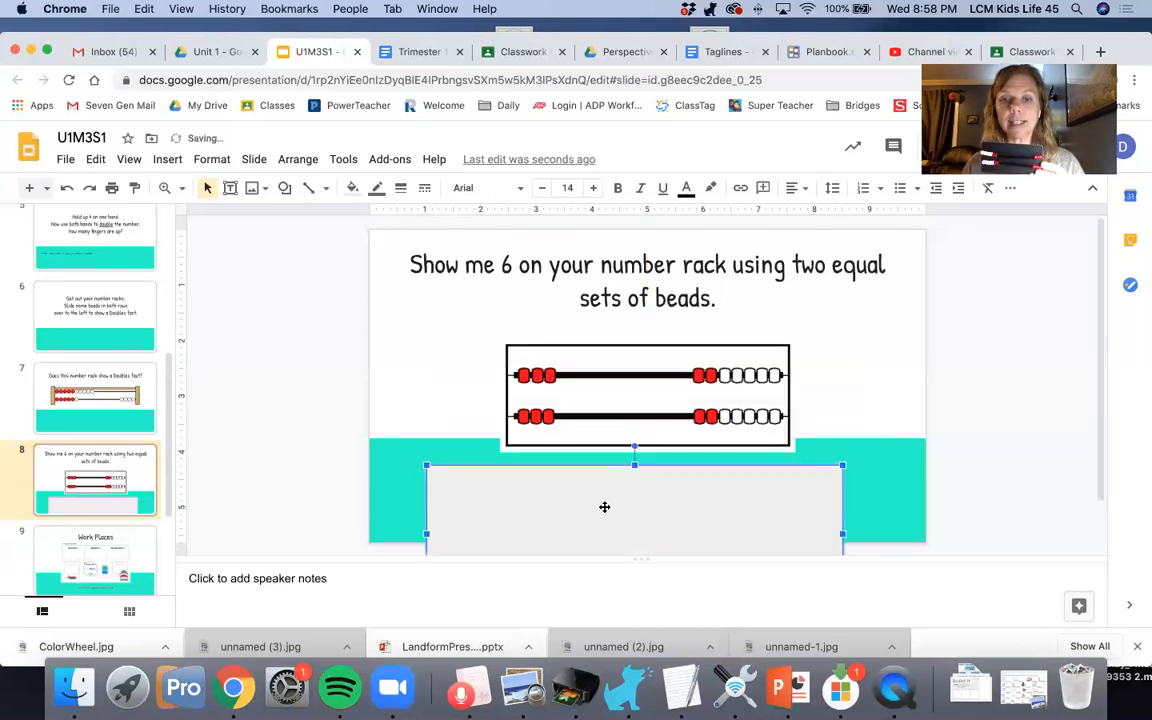
pyautogui.scroll(-3)
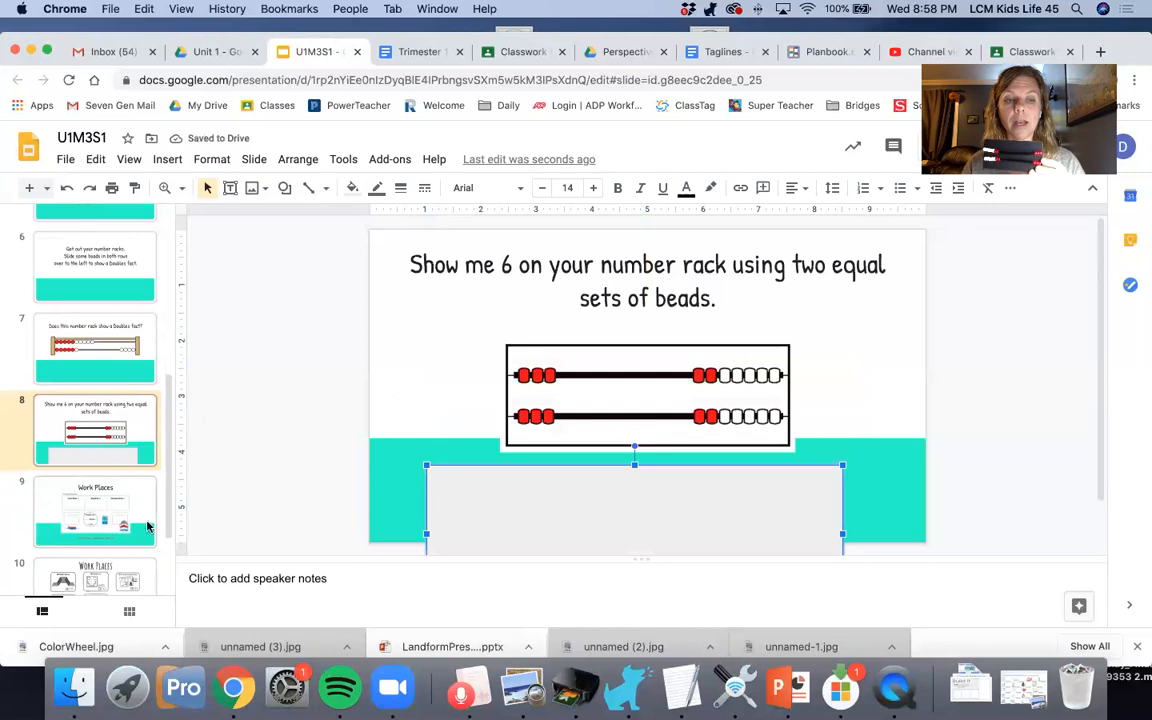
pyautogui.click(96, 512)
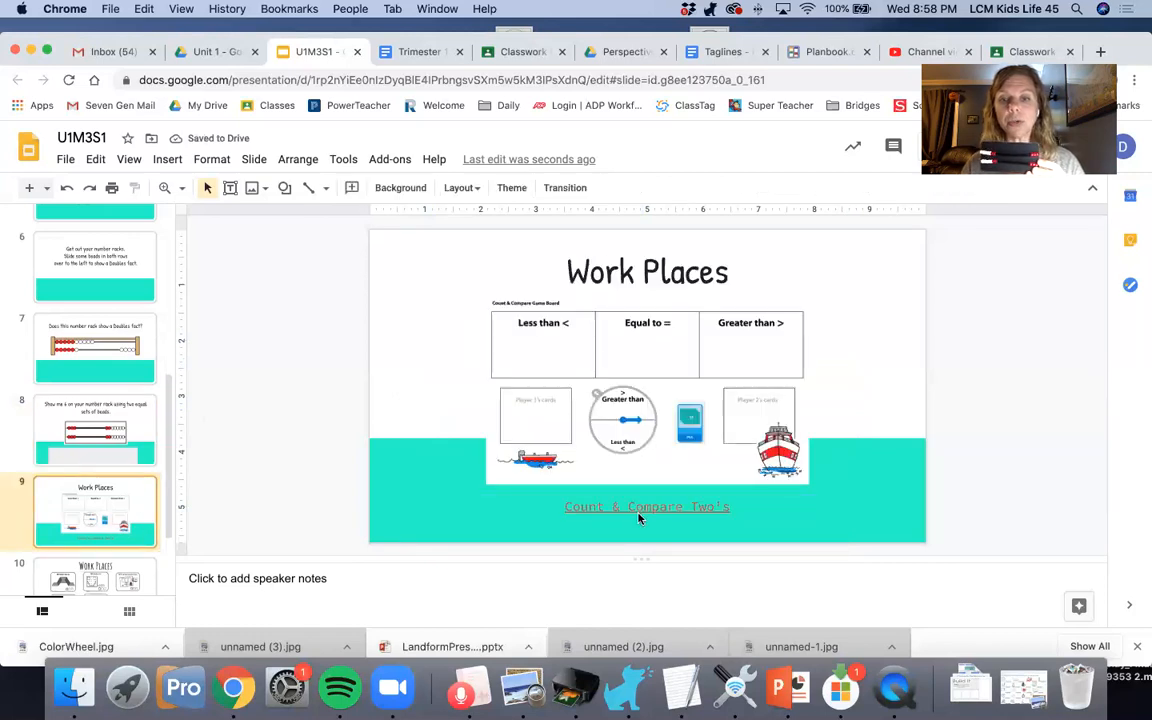
# - Open the Count & Compare Twos Work Place instructions from the slide link
pyautogui.click(646, 506)
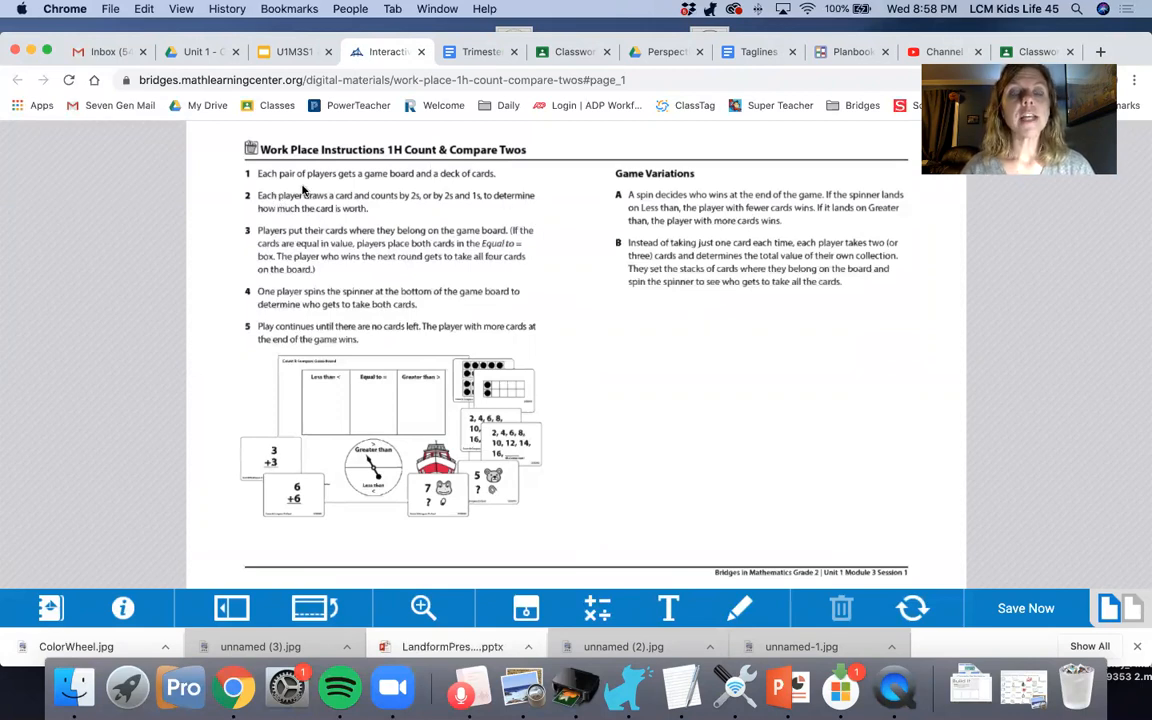
pyautogui.moveTo(470, 180)
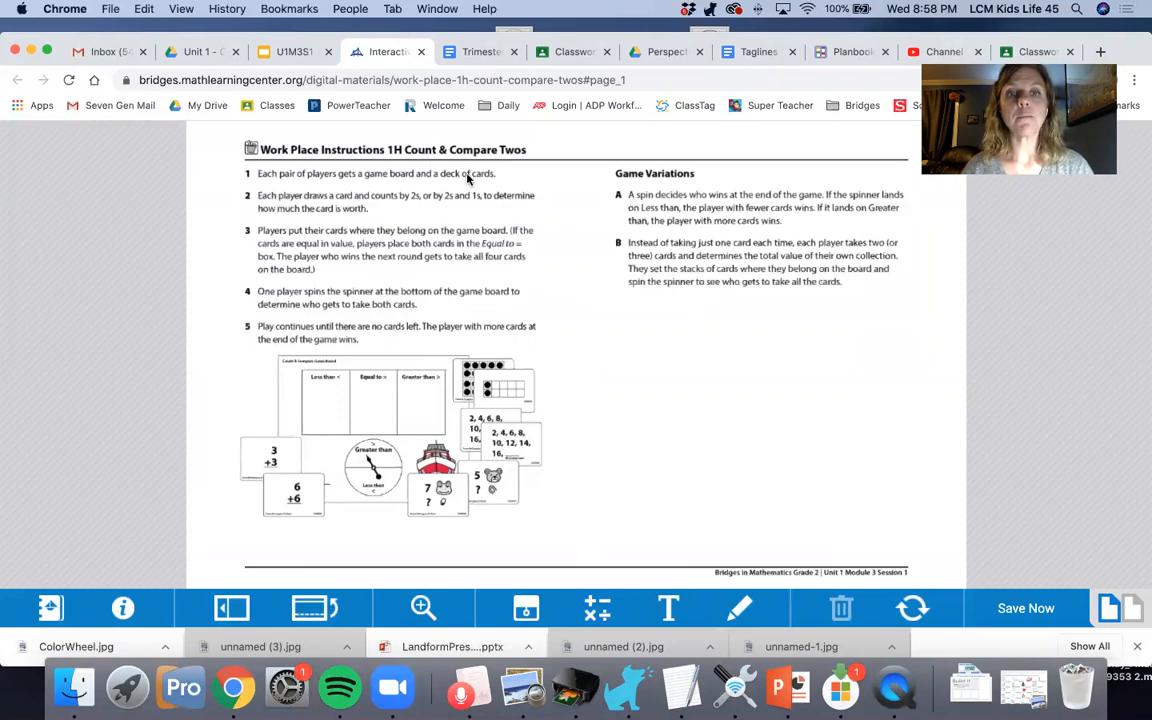
pyautogui.moveTo(280, 208)
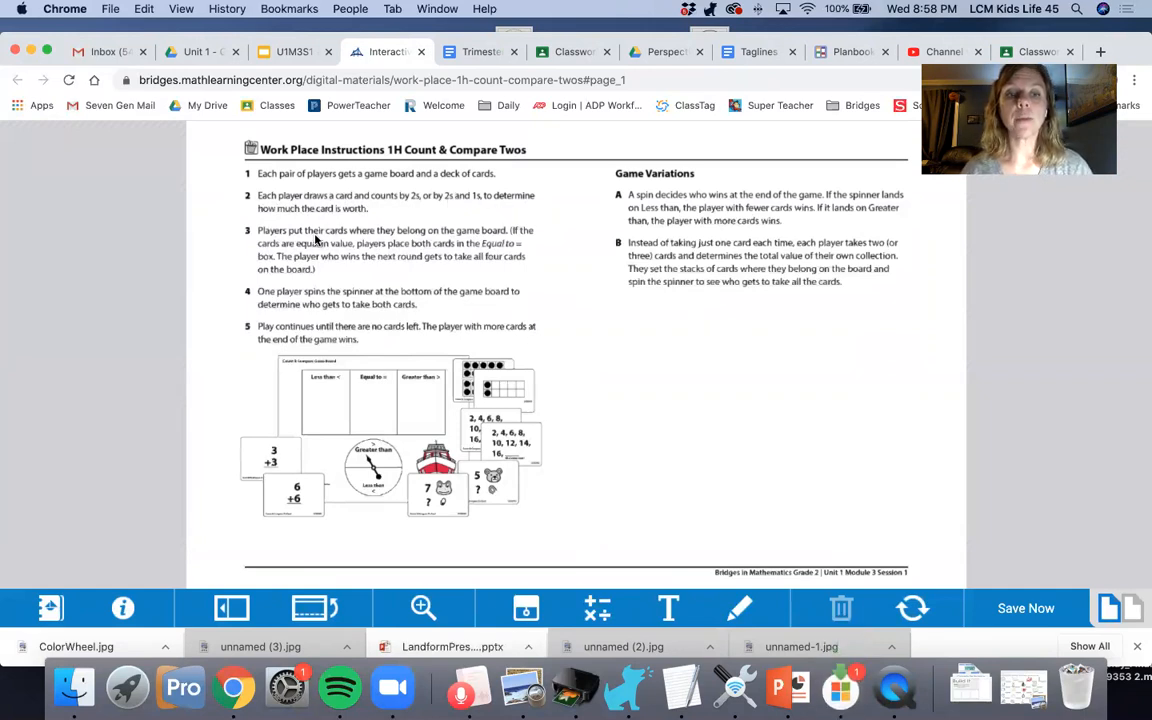
pyautogui.moveTo(308, 256)
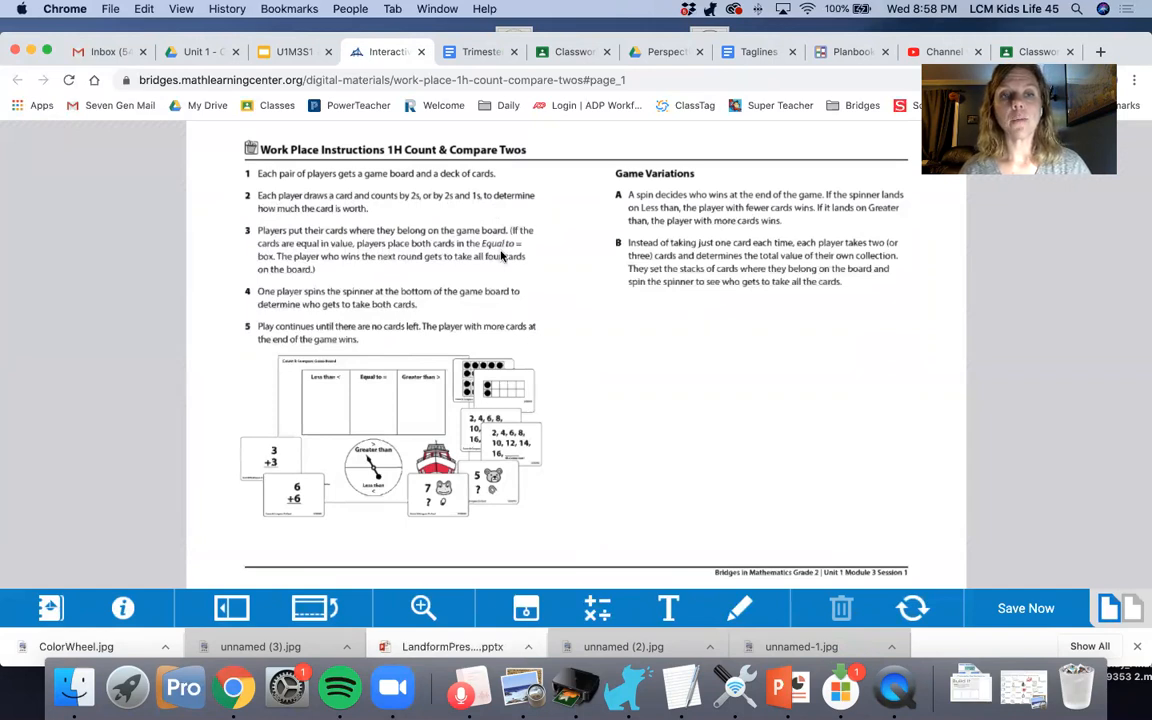
pyautogui.moveTo(872, 498)
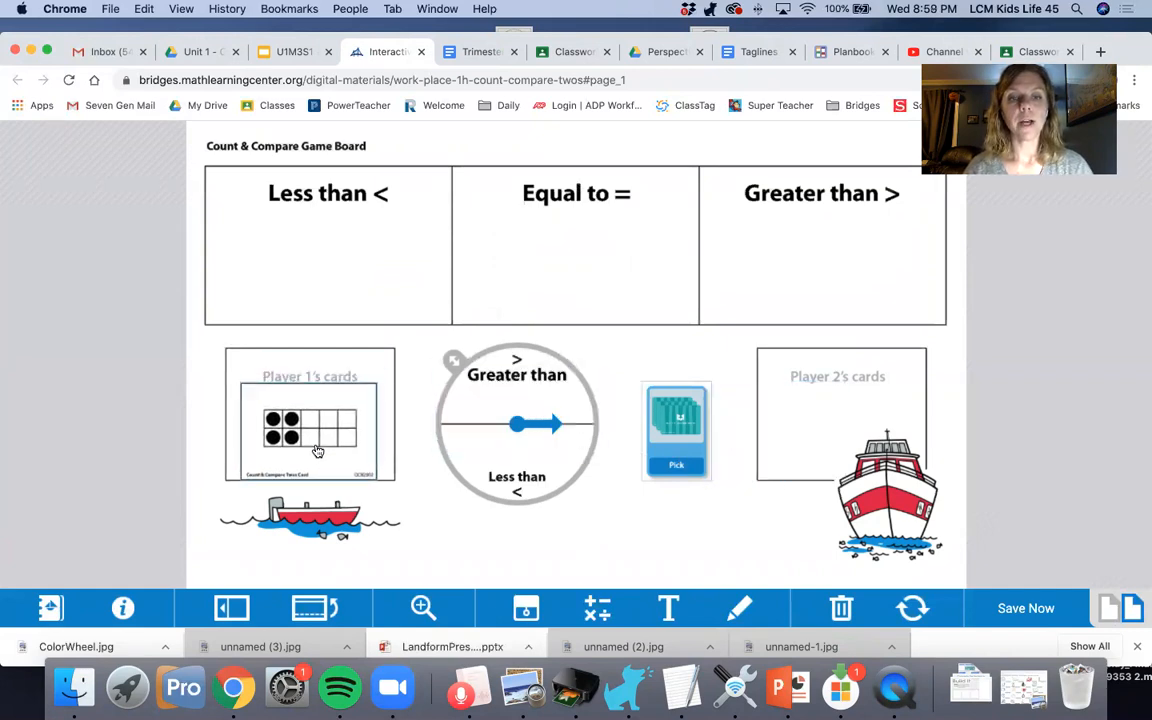
# - Play a round: deal cards, place 3 + 3 under Greater than, spin, and give the cards to Player 1
pyautogui.click(676, 466)
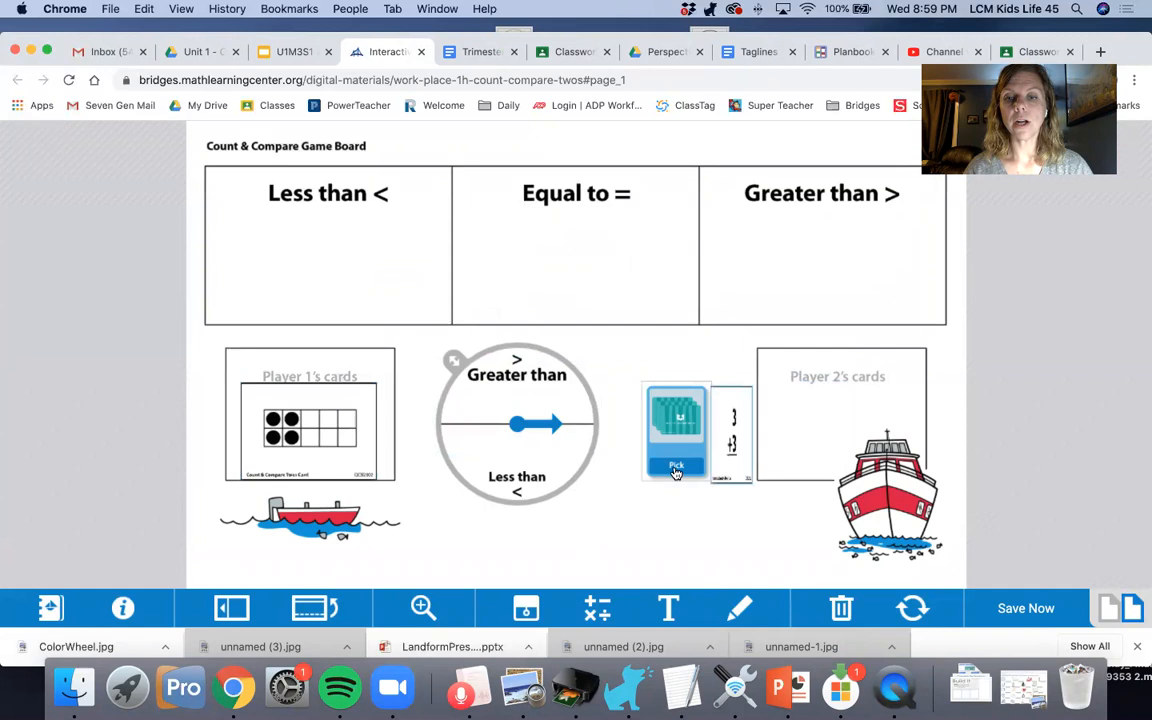
pyautogui.click(676, 464)
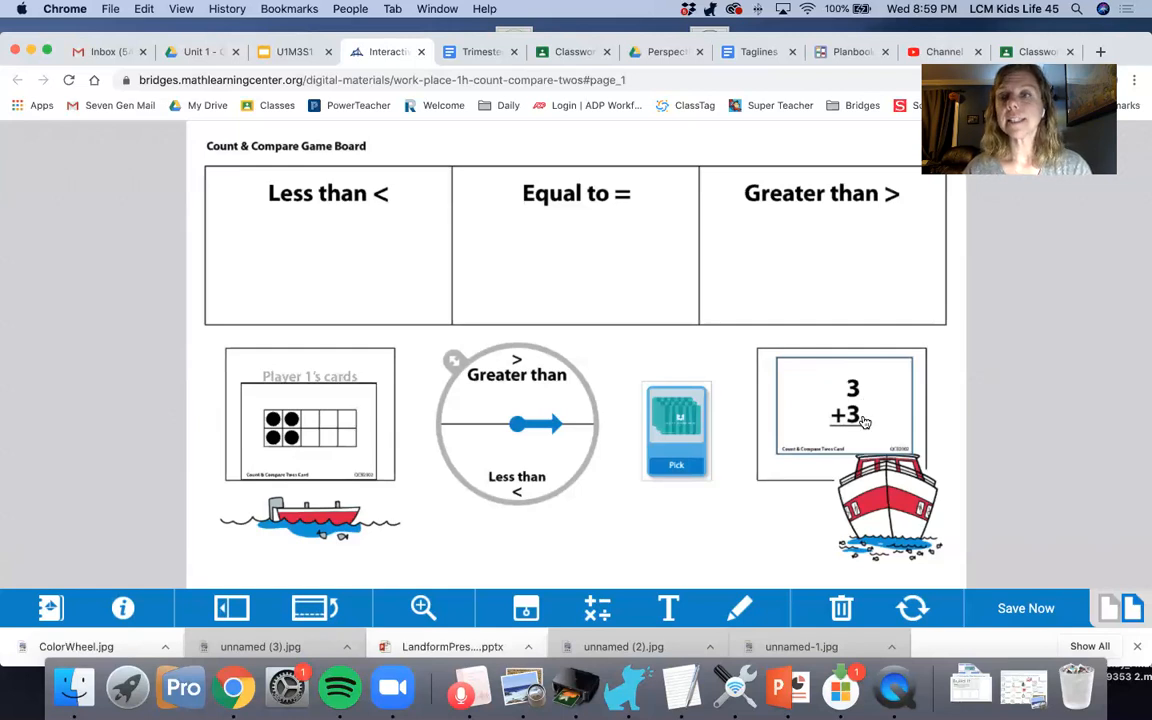
pyautogui.moveTo(844, 412); pyautogui.dragTo(824, 262)
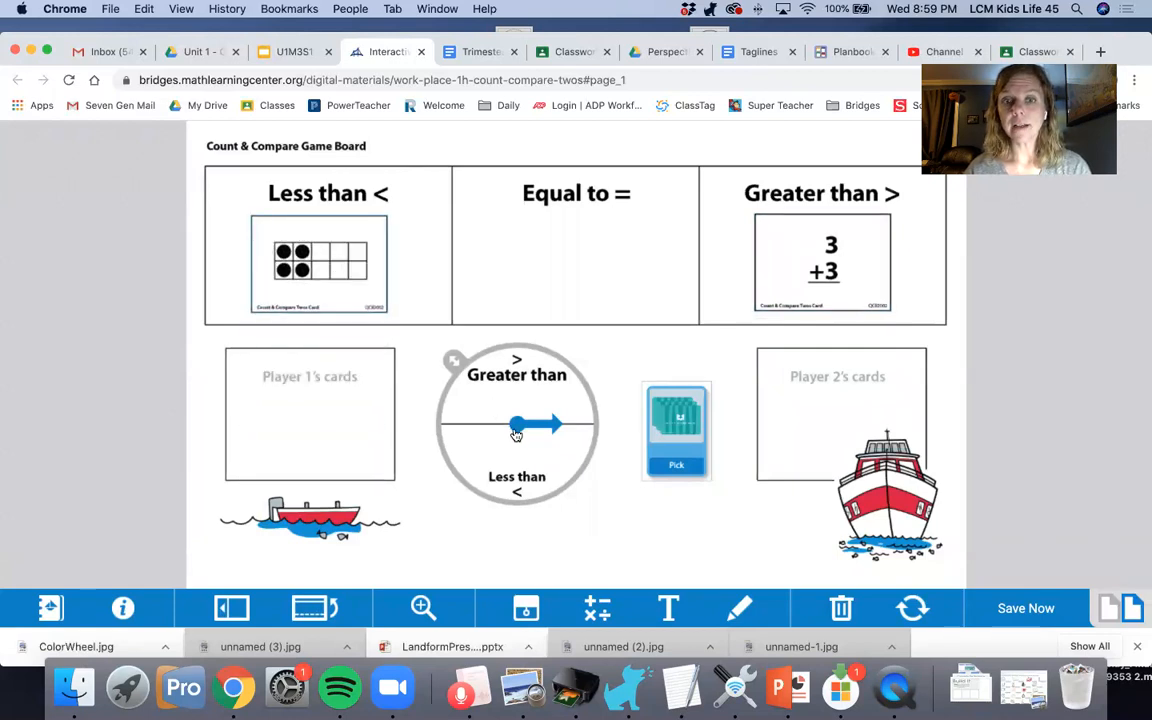
pyautogui.click(516, 424)
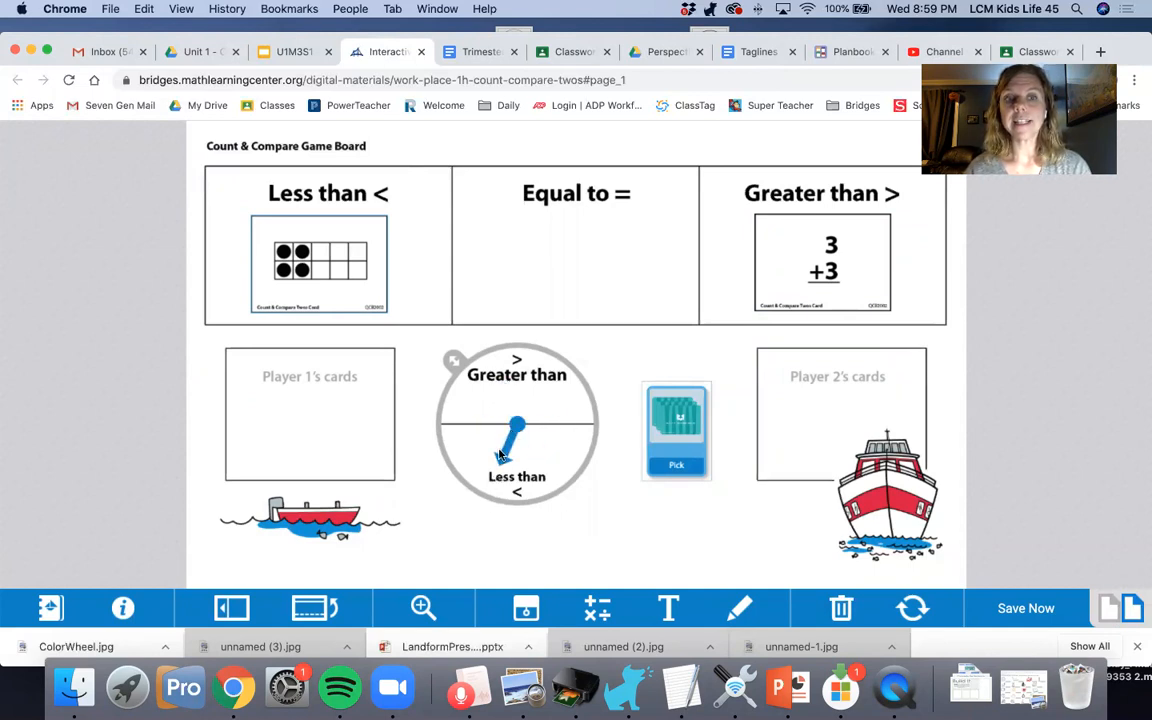
pyautogui.moveTo(318, 264); pyautogui.dragTo(310, 414)
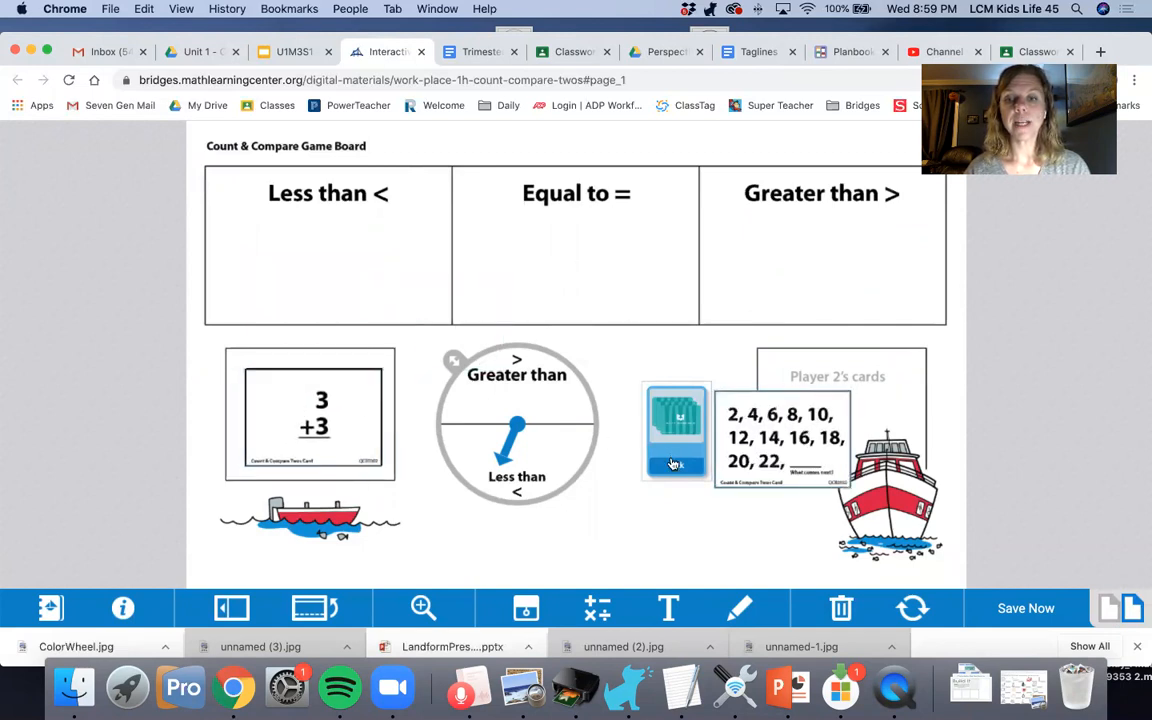
# - Play a second round: place 9 + 9 under Less than and collect both cards for Player 1
pyautogui.moveTo(784, 436); pyautogui.dragTo(652, 316)
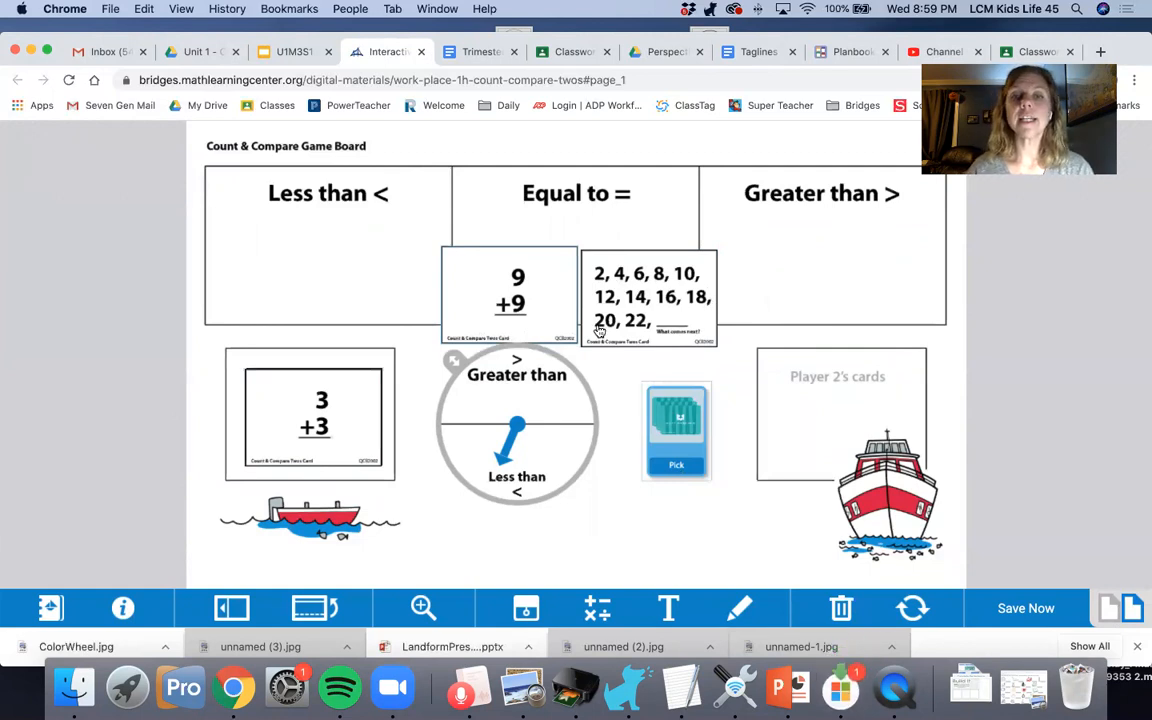
pyautogui.moveTo(644, 298)
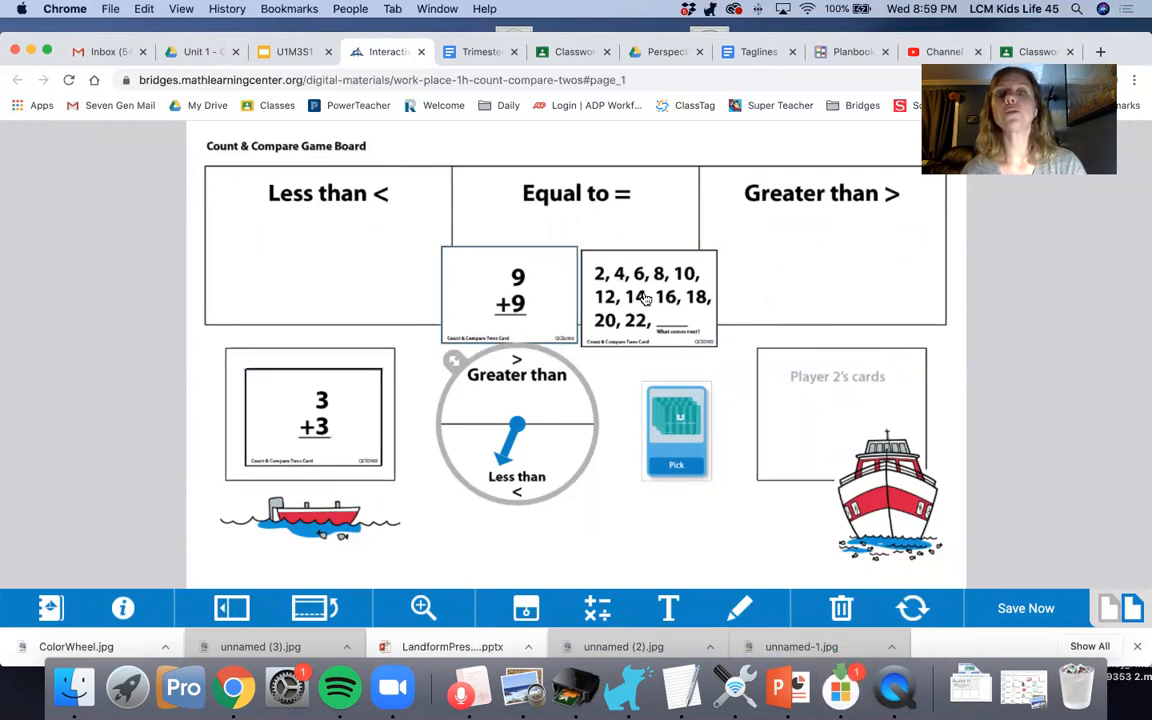
pyautogui.moveTo(648, 296); pyautogui.dragTo(820, 270)
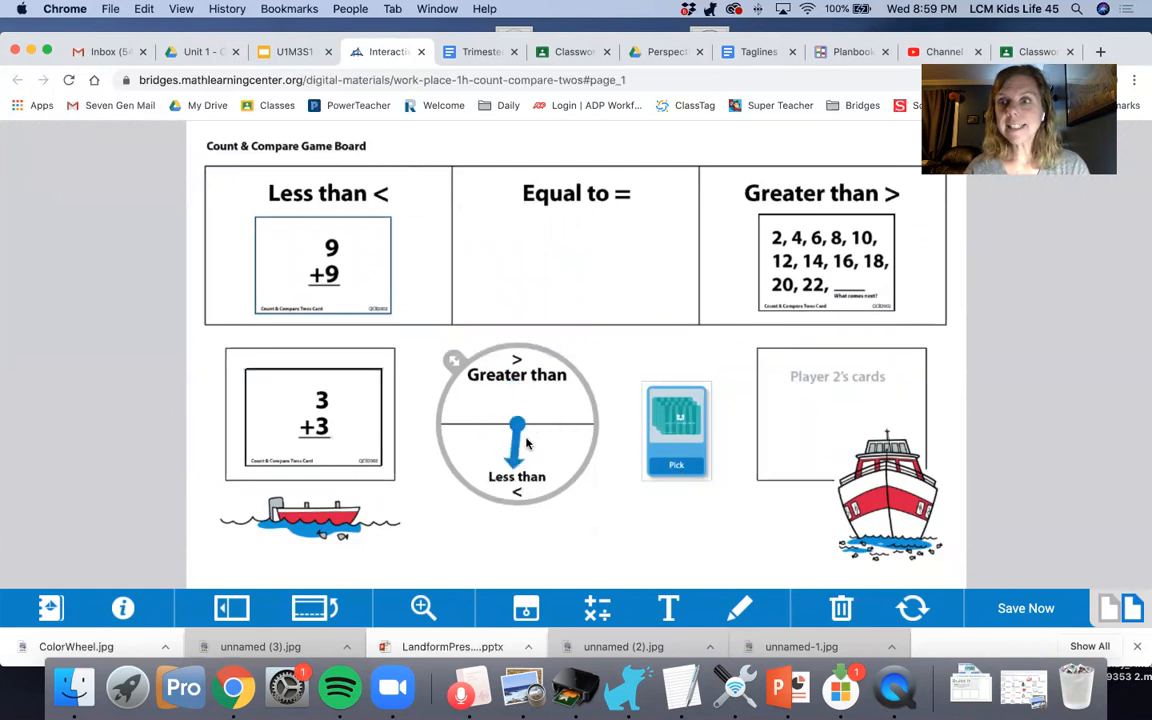
pyautogui.moveTo(322, 264); pyautogui.dragTo(348, 414)
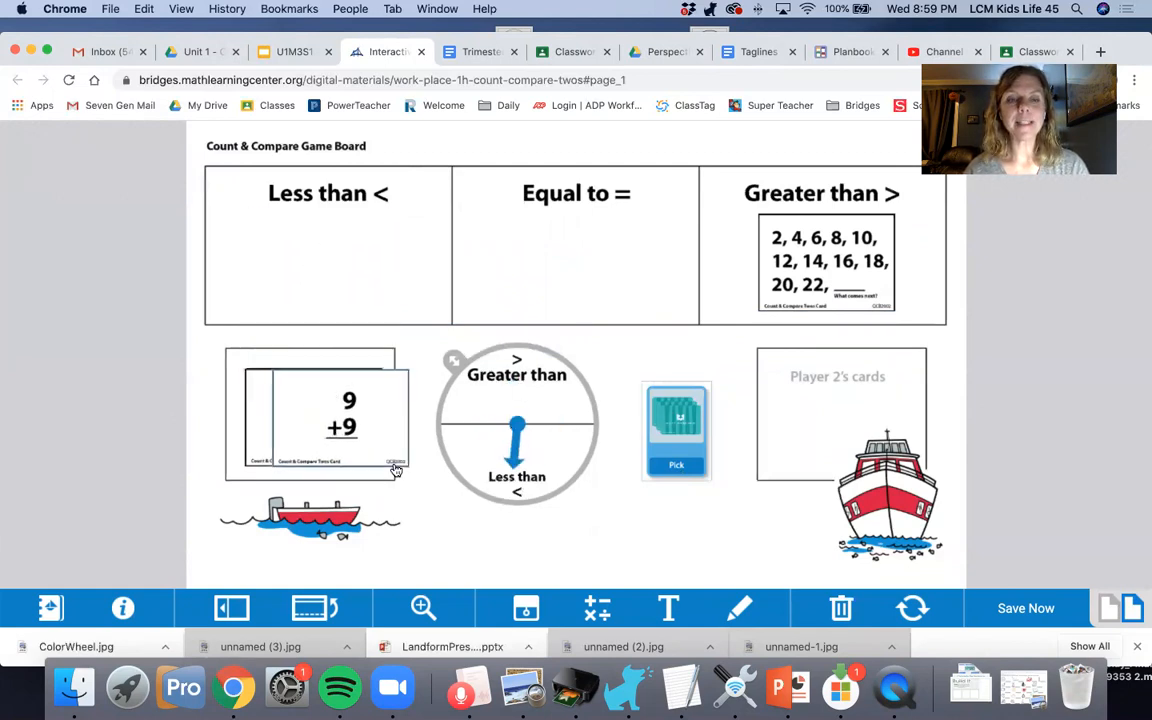
pyautogui.moveTo(820, 260); pyautogui.dragTo(310, 440)
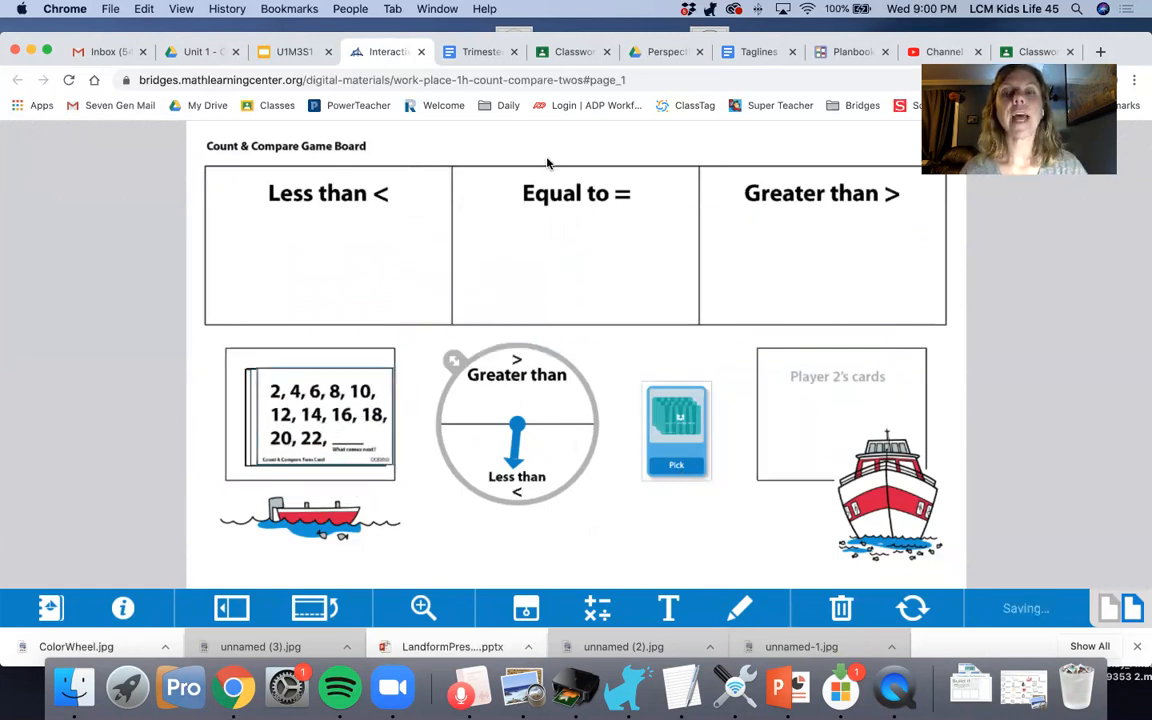
# - Return to the lesson deck and show the On Your Own slide
pyautogui.click(292, 52)
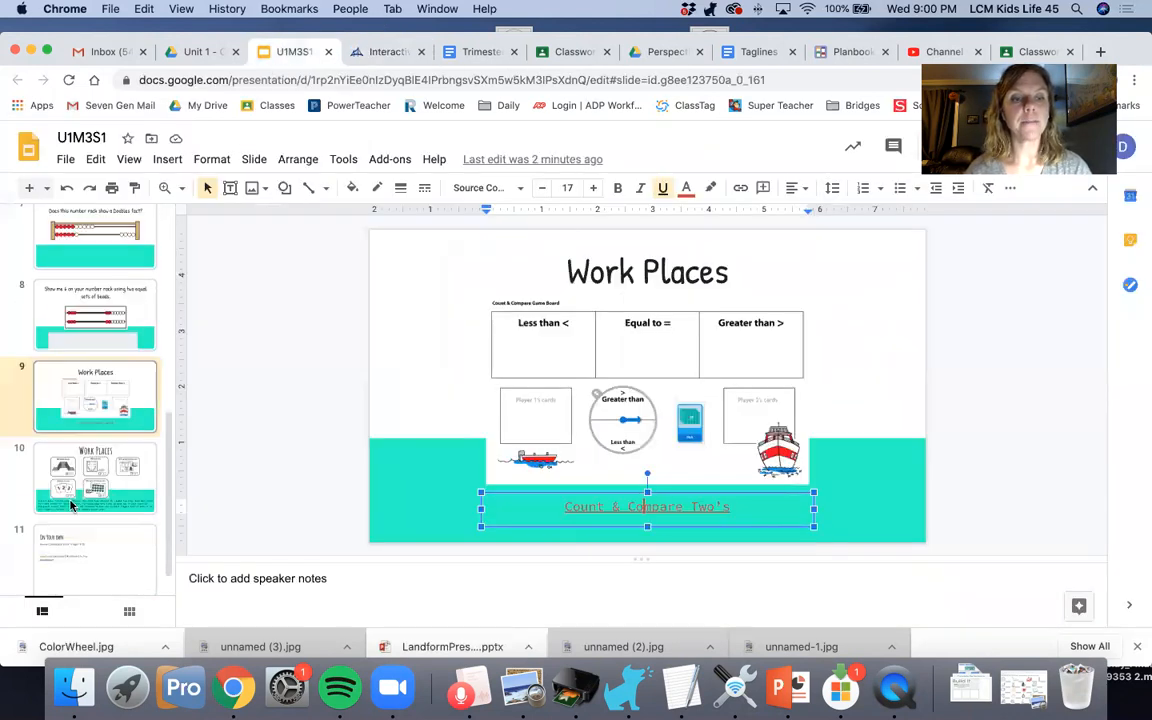
pyautogui.click(96, 552)
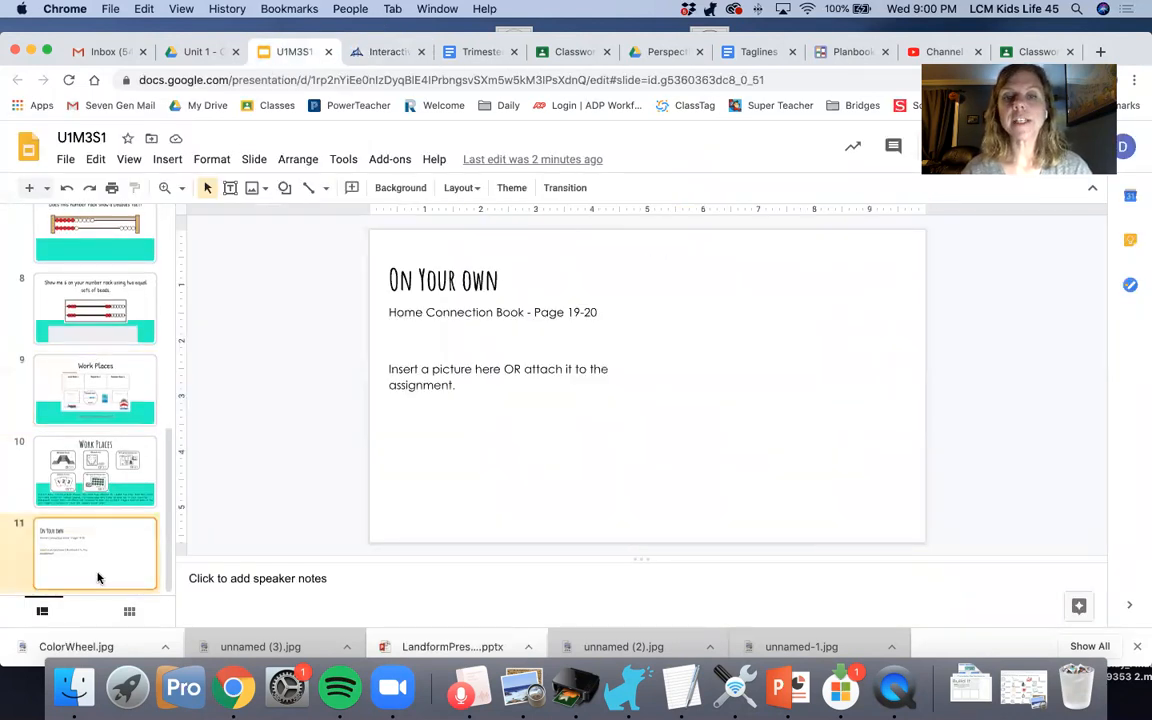